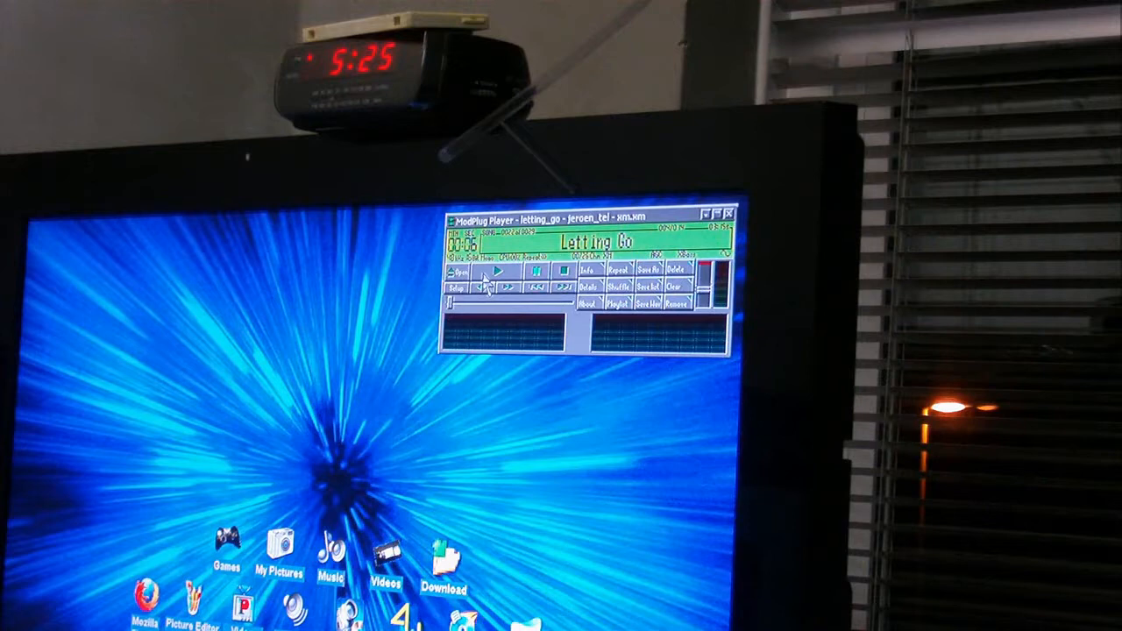
click(496, 274)
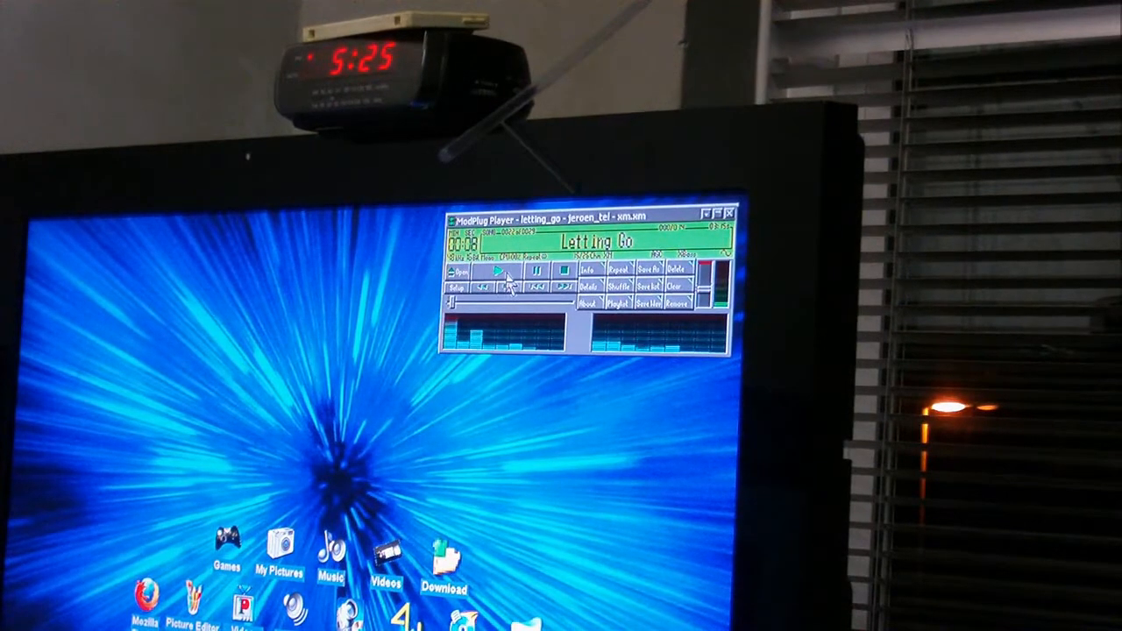